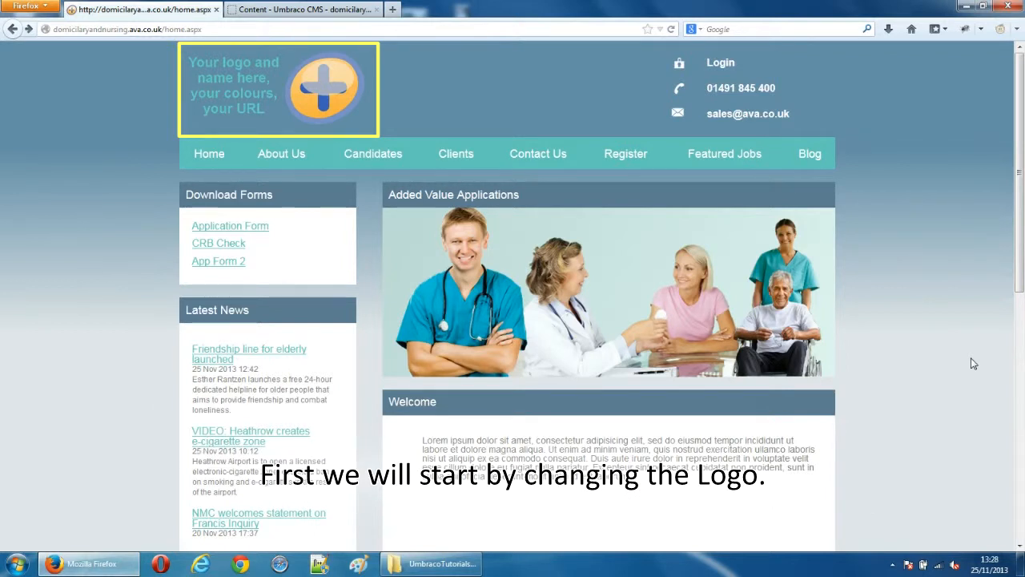
Switch from the live website to the 'Content - Umbraco CMS' back-office tab.
left_click(302, 9)
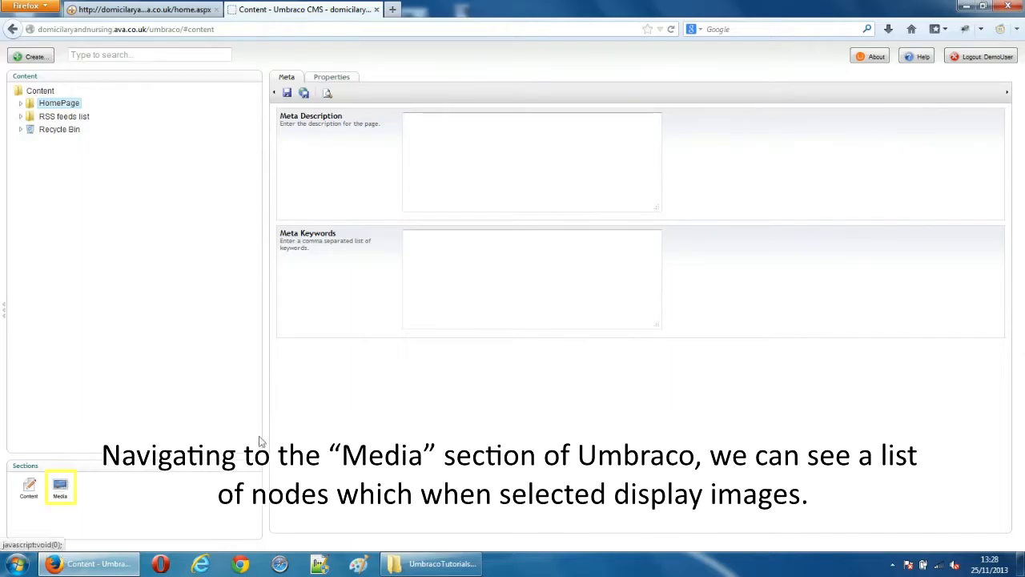
Open MainLogo in the Media library to view its 600×300 PNG logo.
left_click(59, 486)
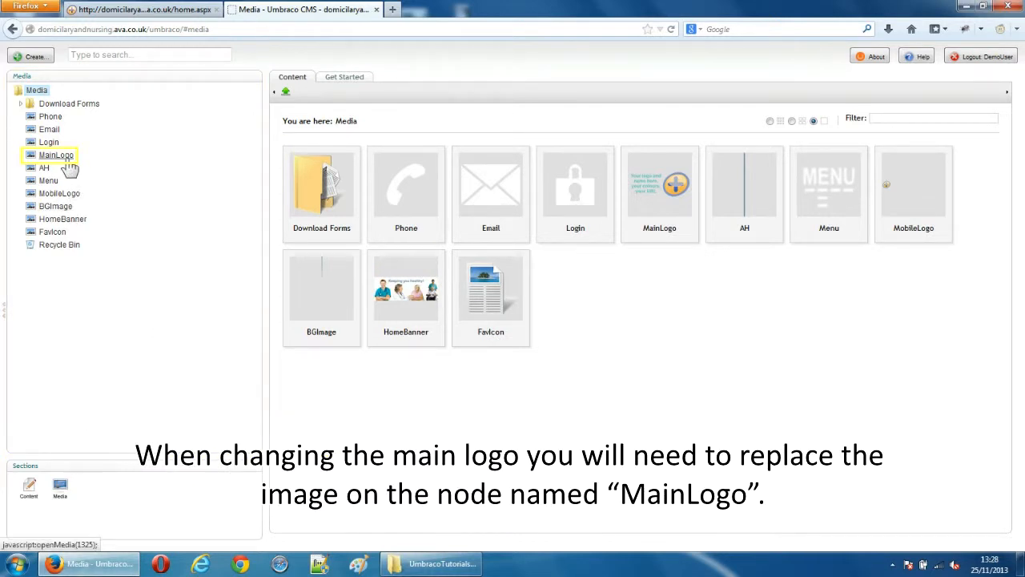
left_click(56, 154)
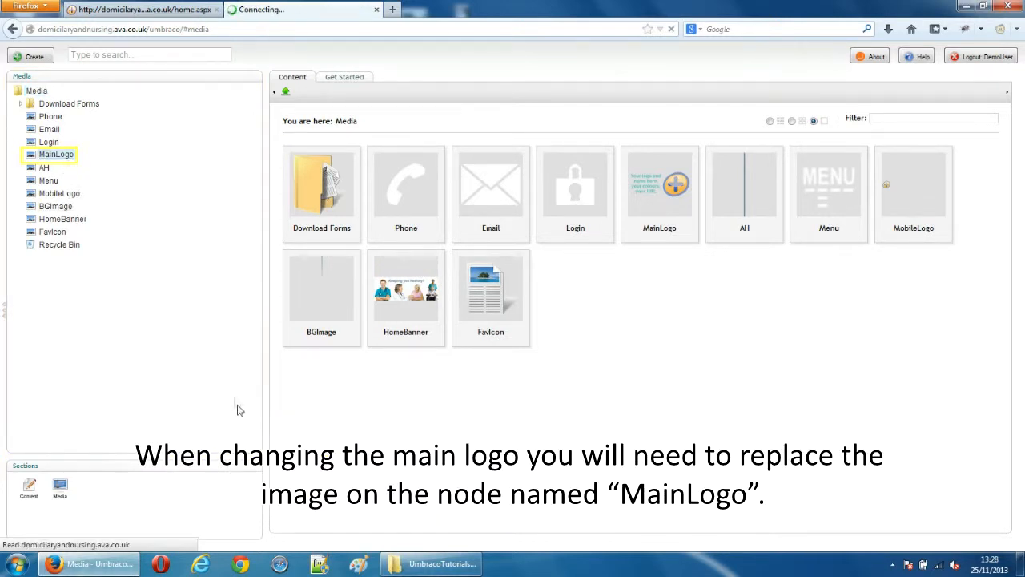
left_click(56, 153)
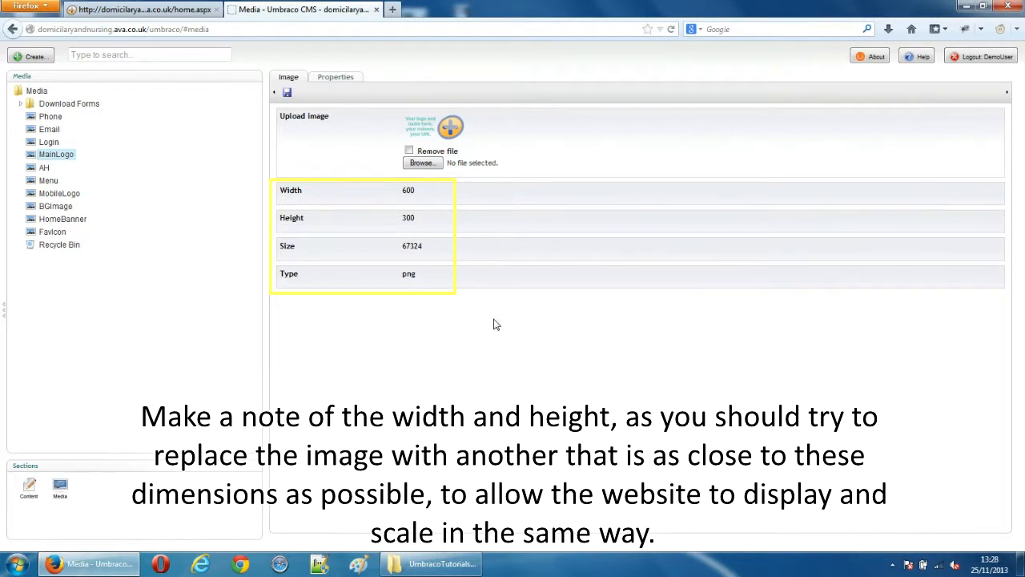
mouse_move(494, 324)
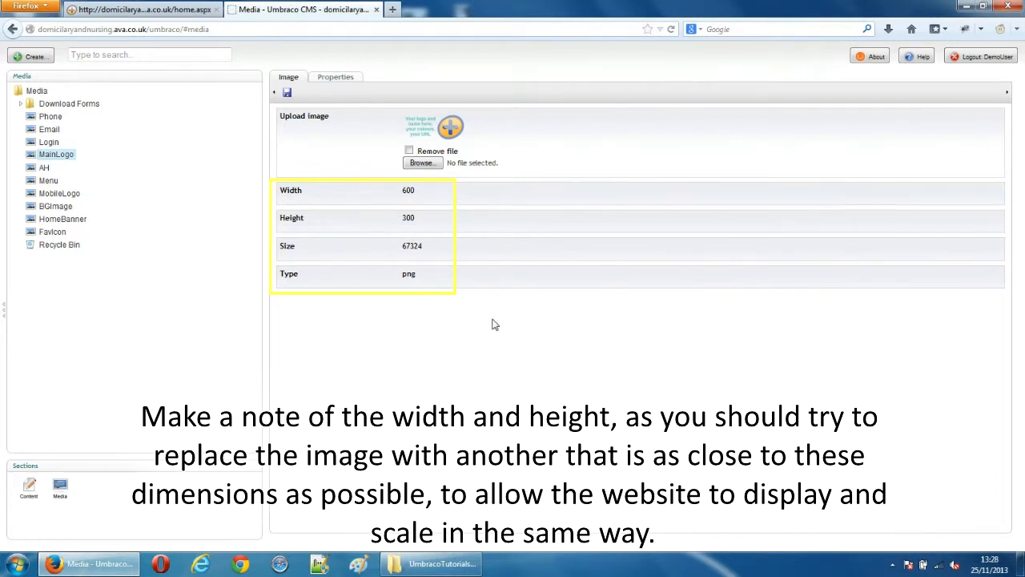
View MainLogo's properties showing its link /media/8312/mainlogo.png.
left_click(335, 76)
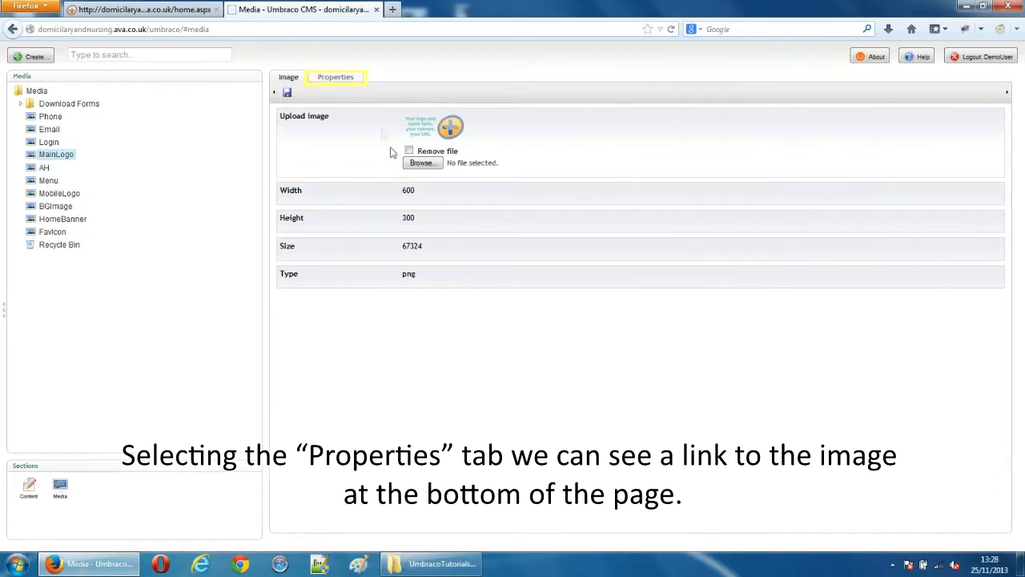
left_click(336, 77)
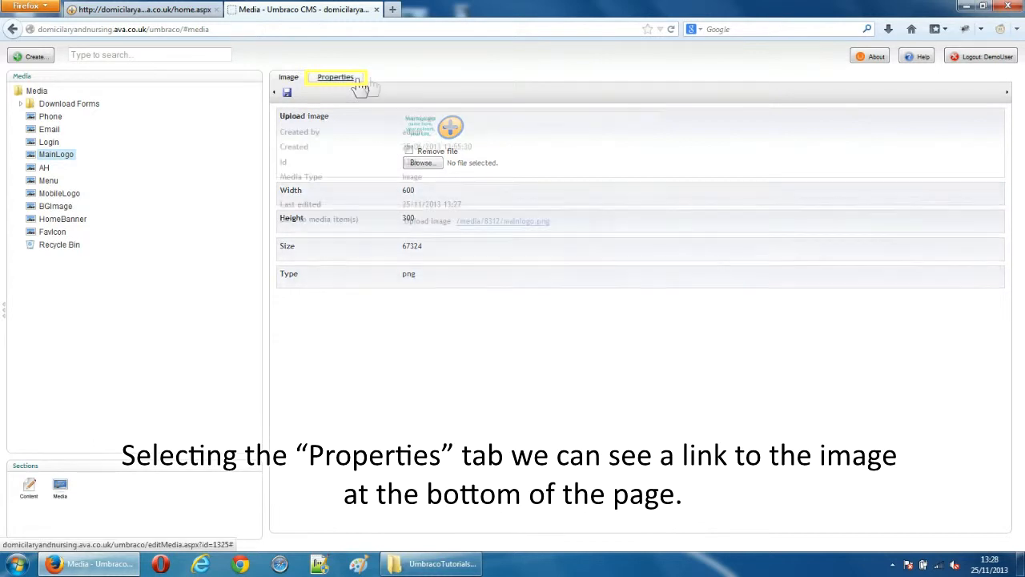
left_click(336, 76)
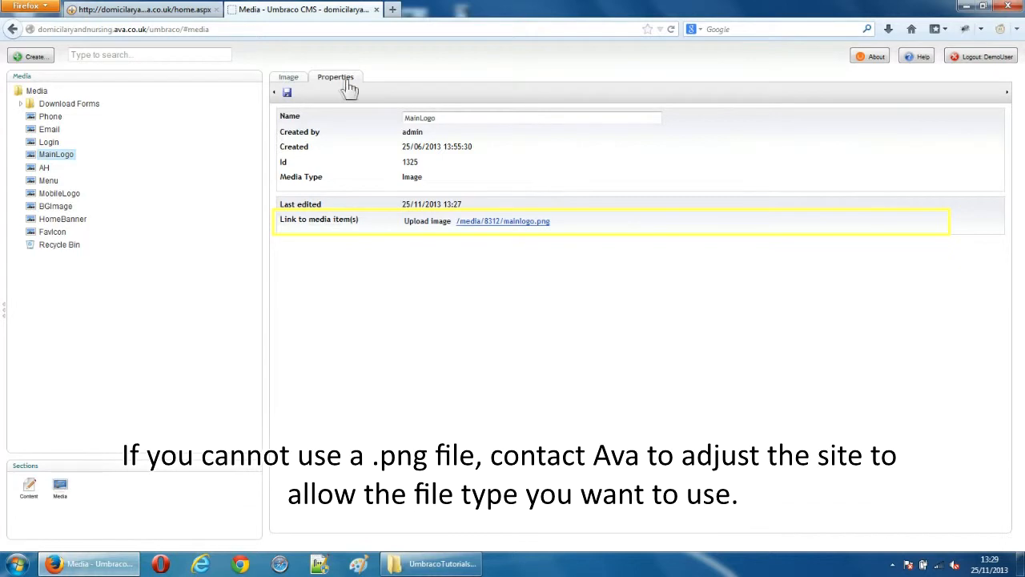
left_click(289, 77)
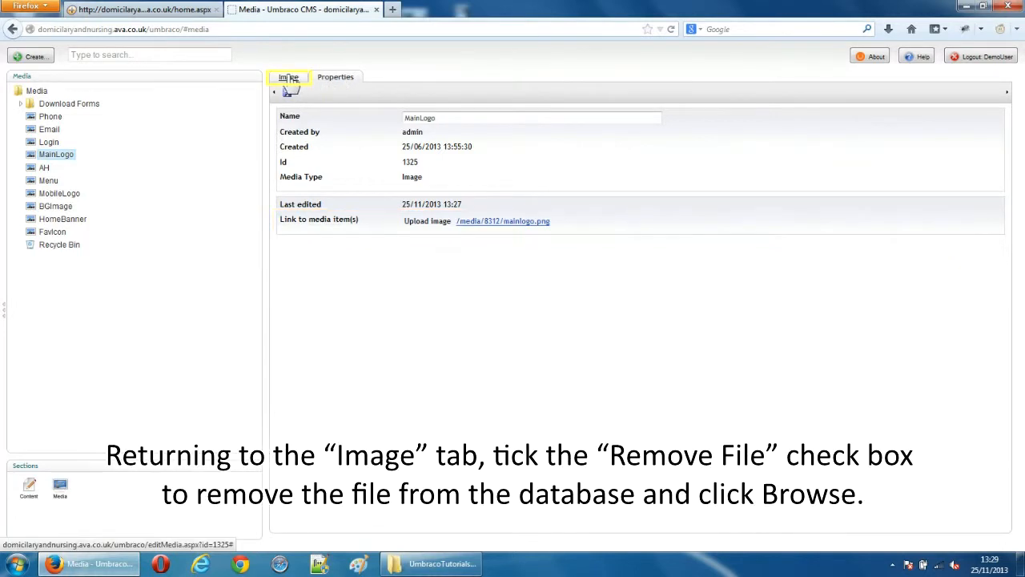
Mark the old MainLogo file for removal and choose MainLogo.png as the replacement.
left_click(289, 76)
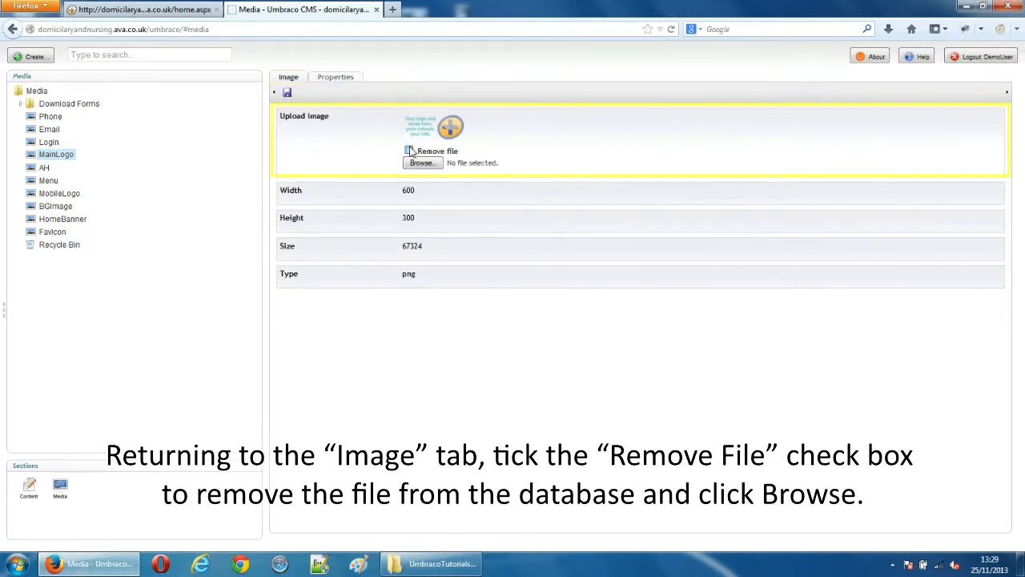
left_click(422, 162)
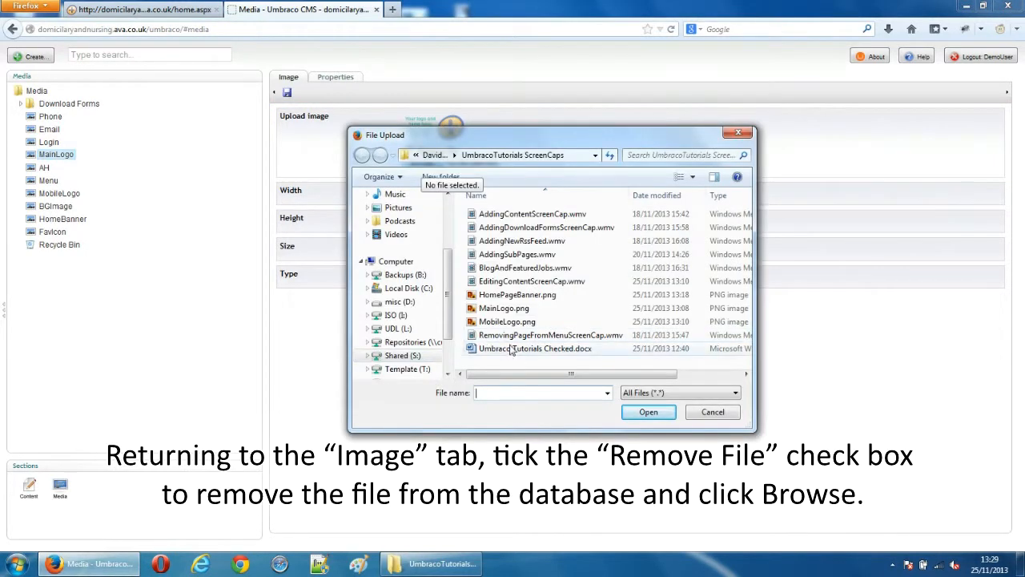
left_click(503, 307)
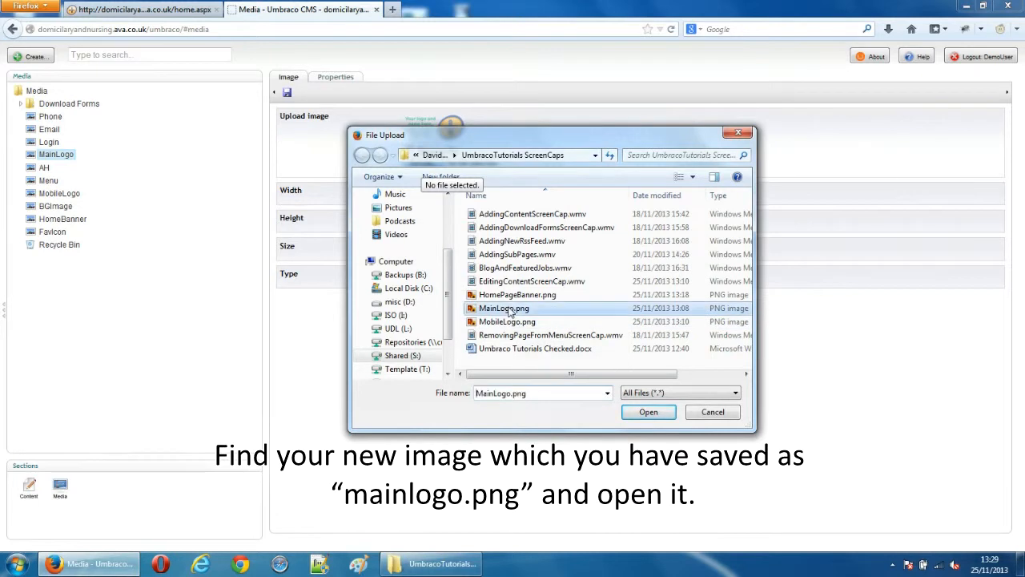
left_click(502, 308)
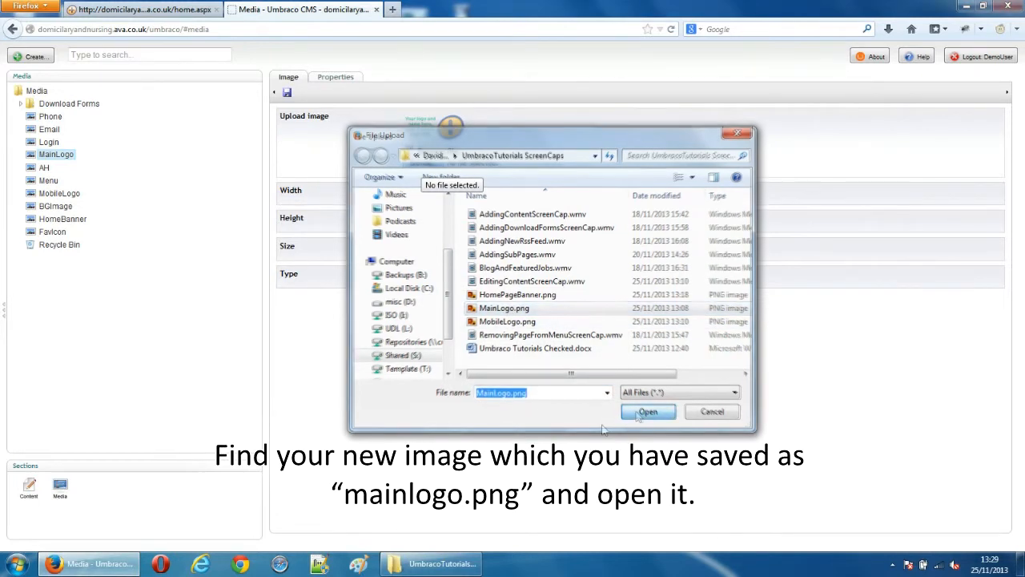
left_click(647, 411)
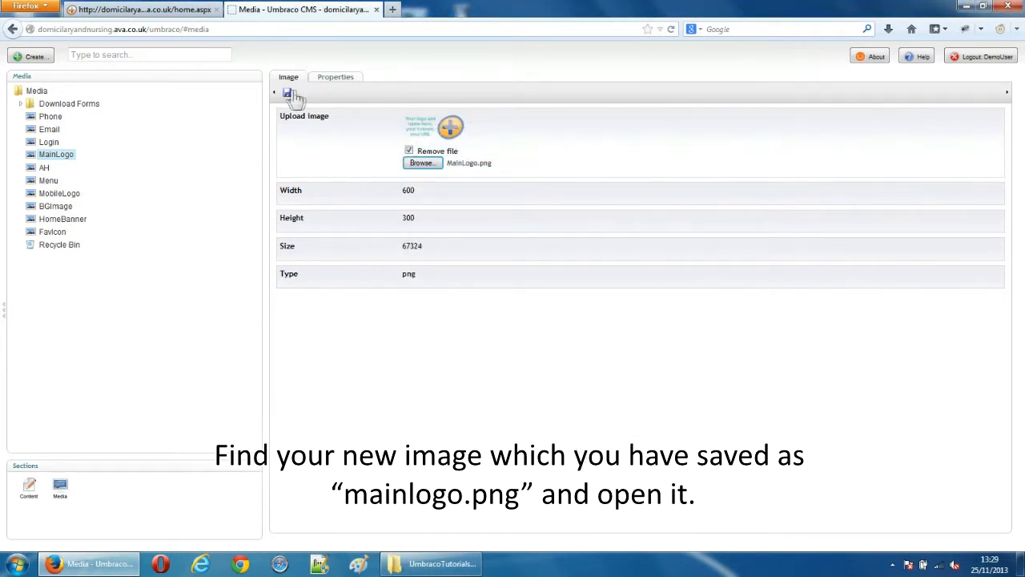
Save the MainLogo item, check the new header logo on the live site, and return to Umbraco.
left_click(287, 92)
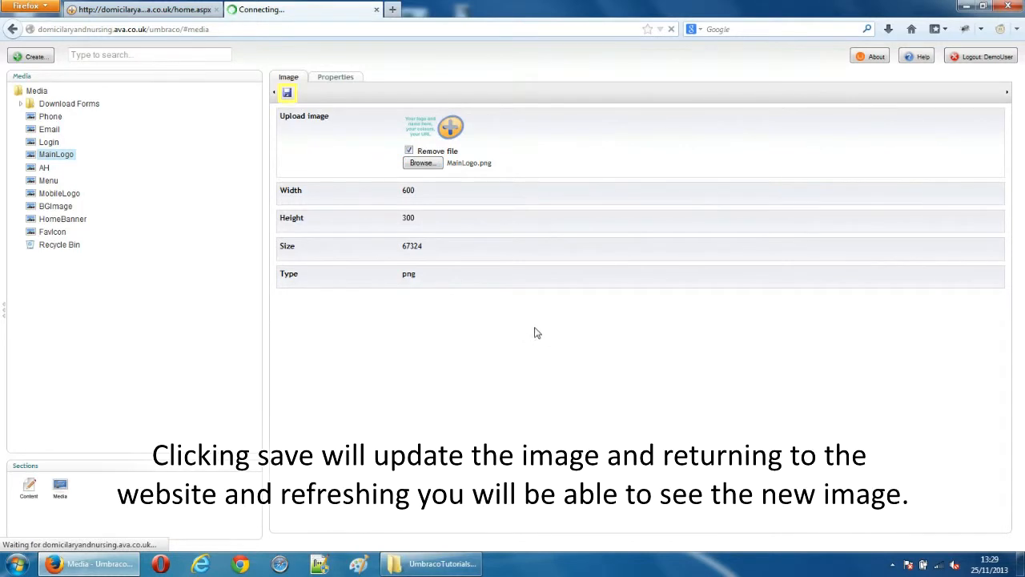
mouse_move(530, 359)
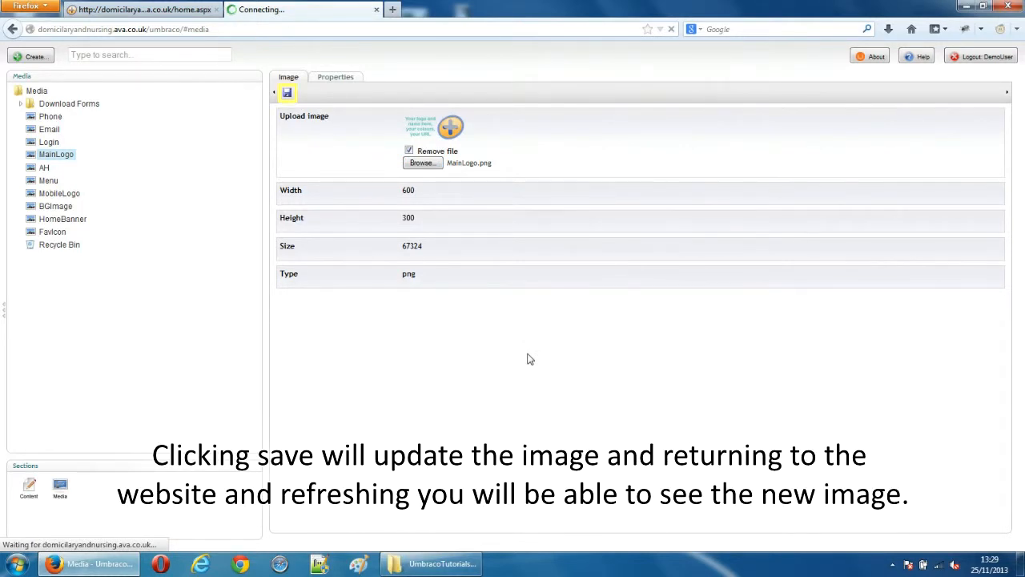
left_click(286, 93)
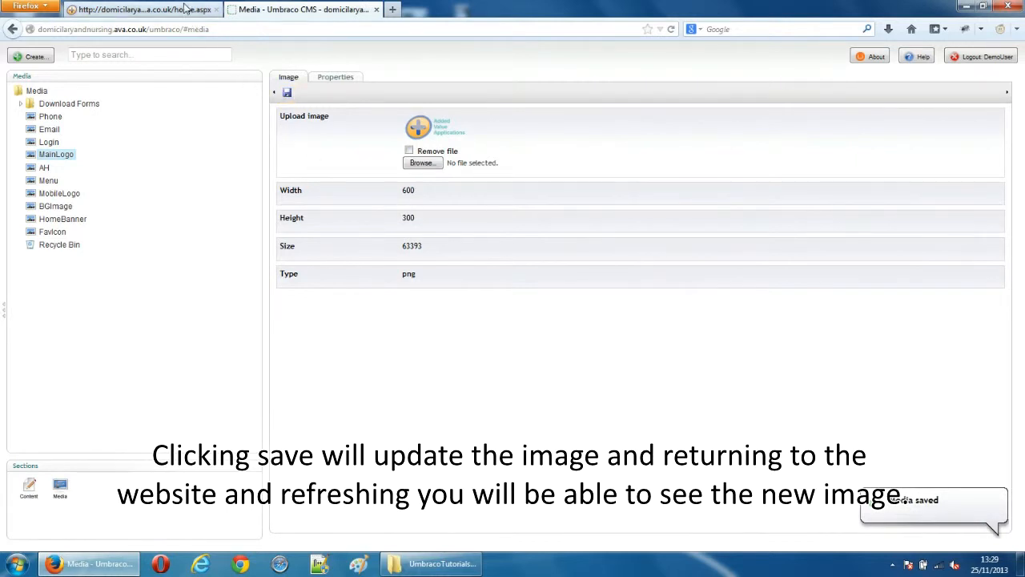
left_click(142, 8)
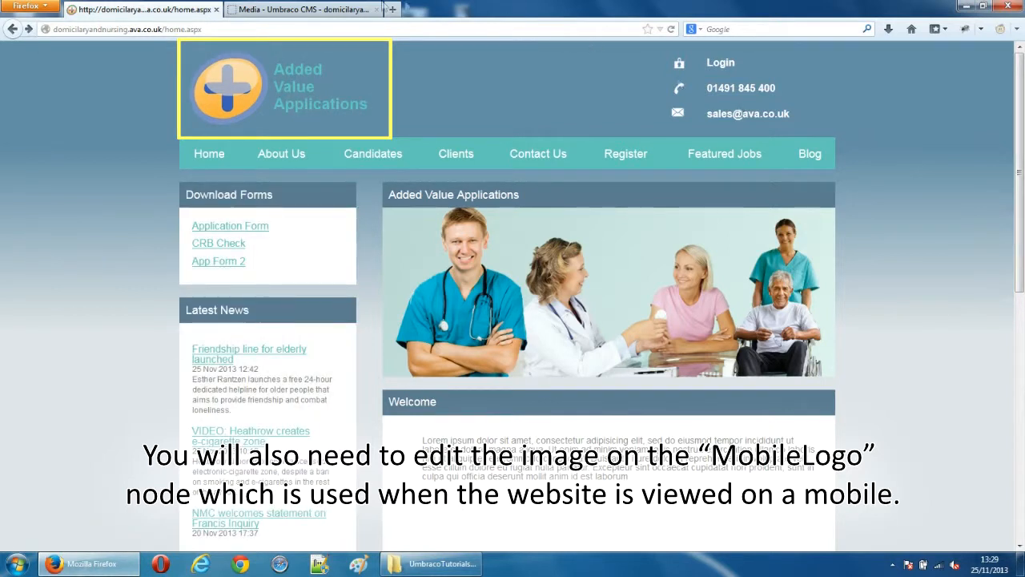
left_click(303, 9)
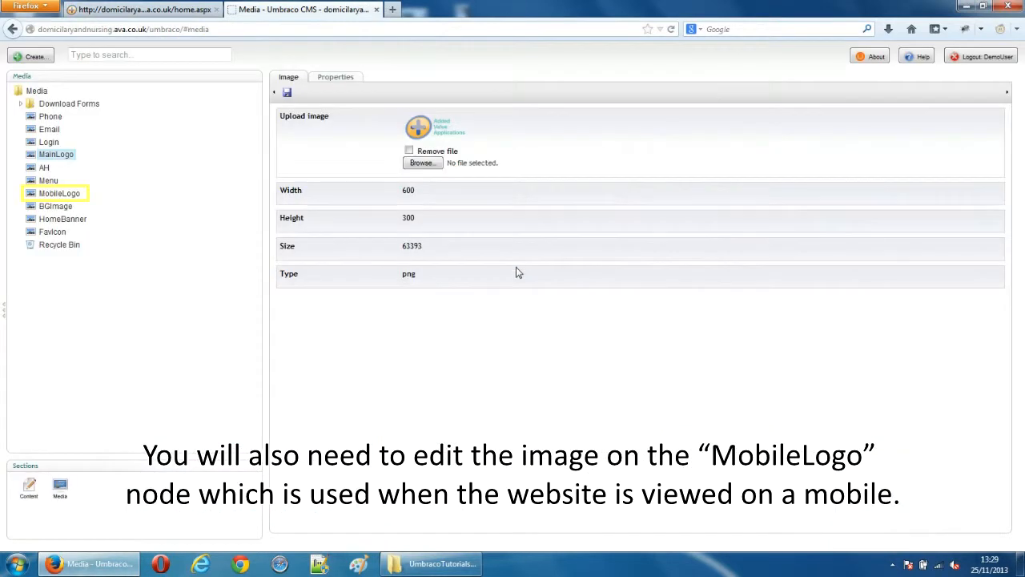
Open the MobileLogo media item's image upload details and pick a replacement file.
left_click(59, 193)
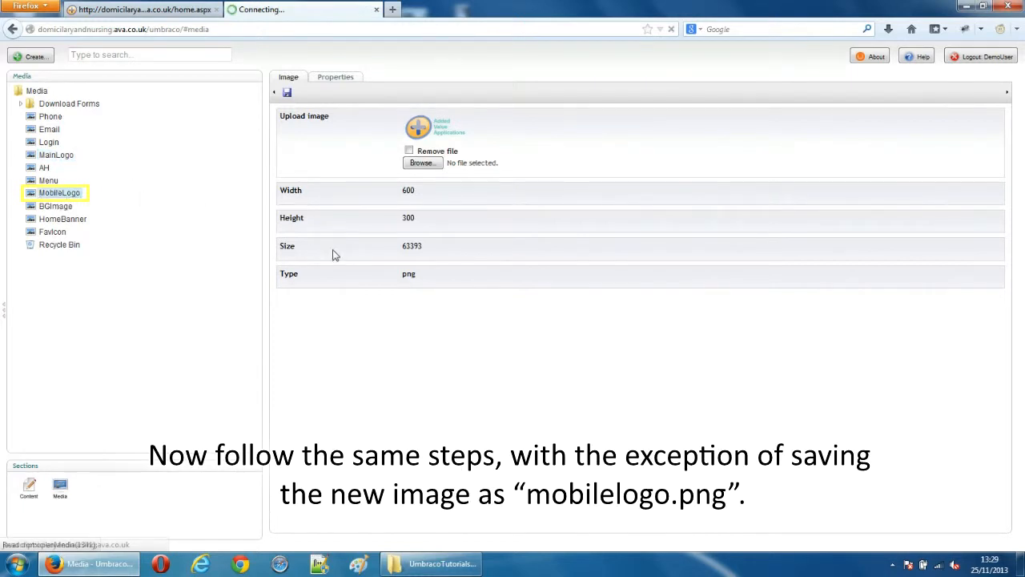
left_click(335, 77)
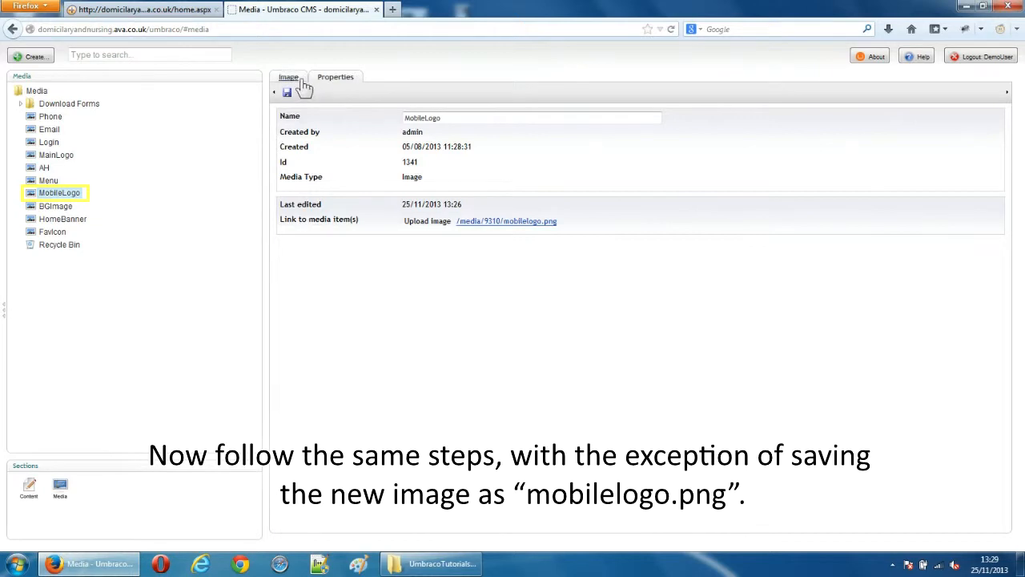
left_click(288, 77)
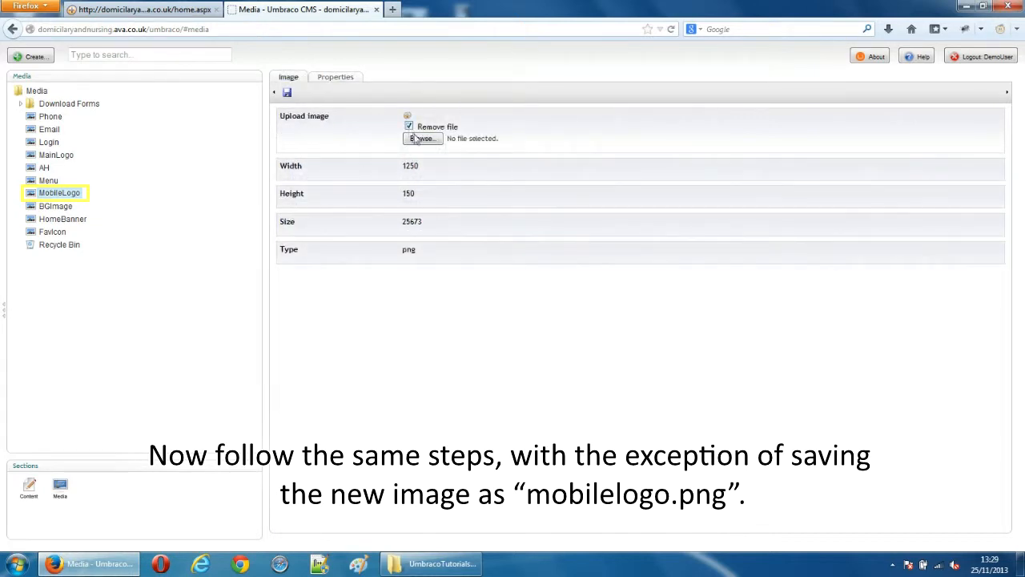
left_click(286, 92)
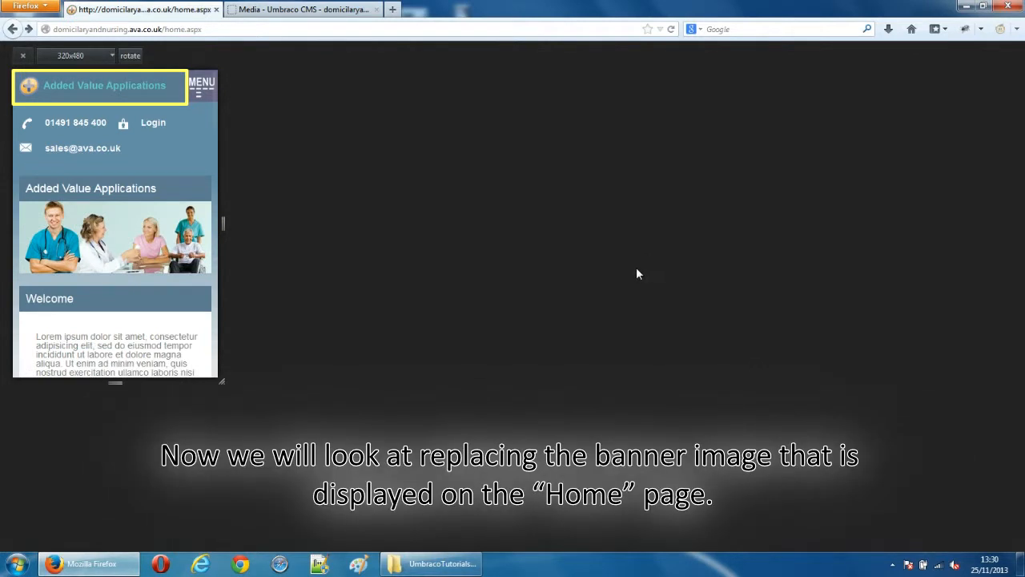
mouse_move(660, 251)
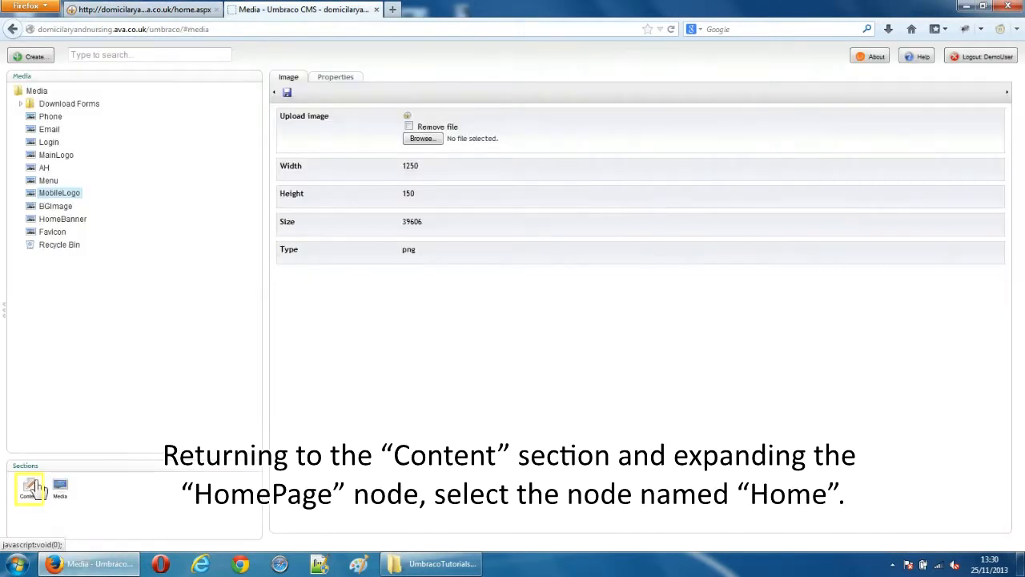
Open the Home page under HomePage in the Content tree.
left_click(29, 489)
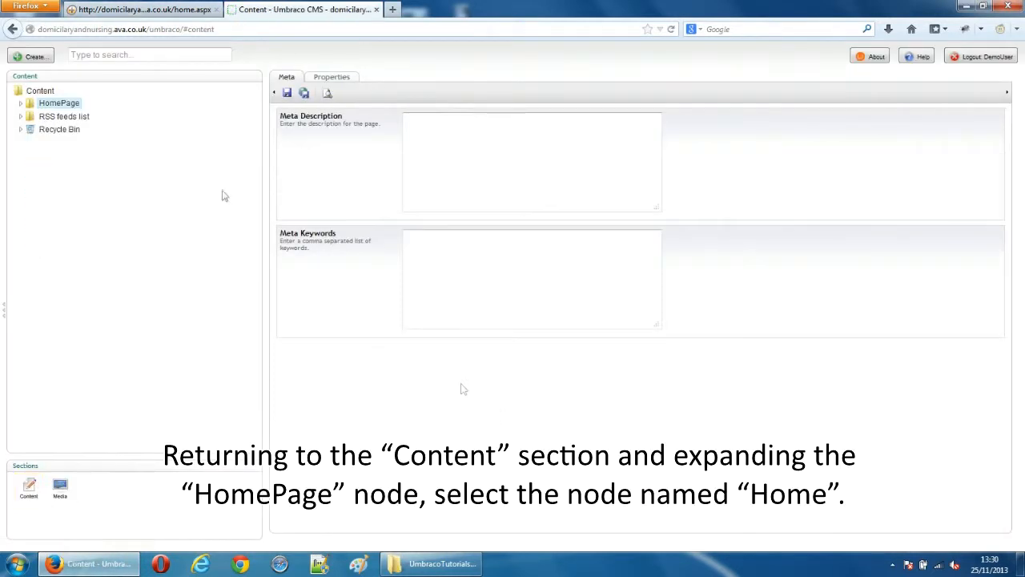
left_click(20, 102)
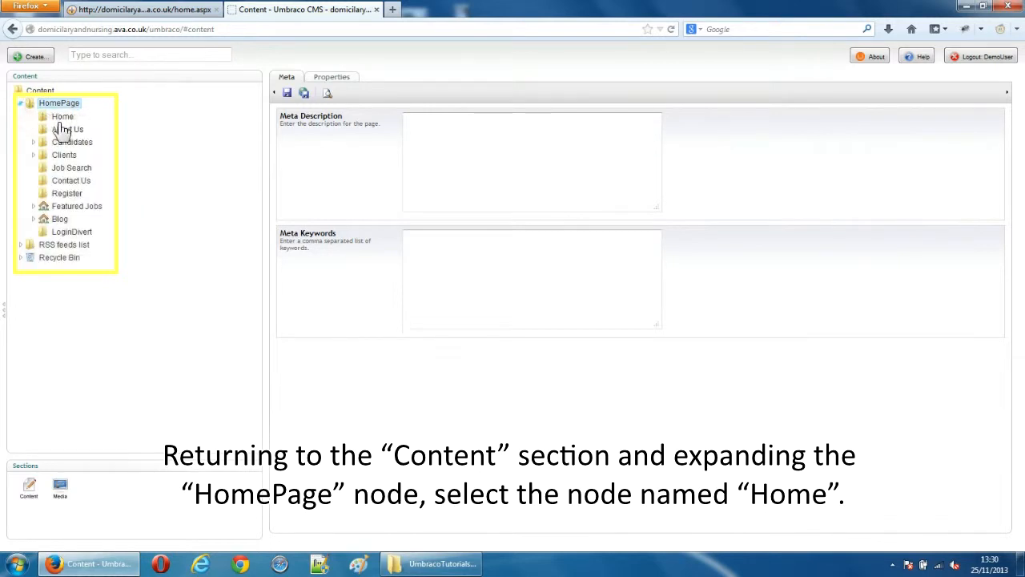
left_click(62, 116)
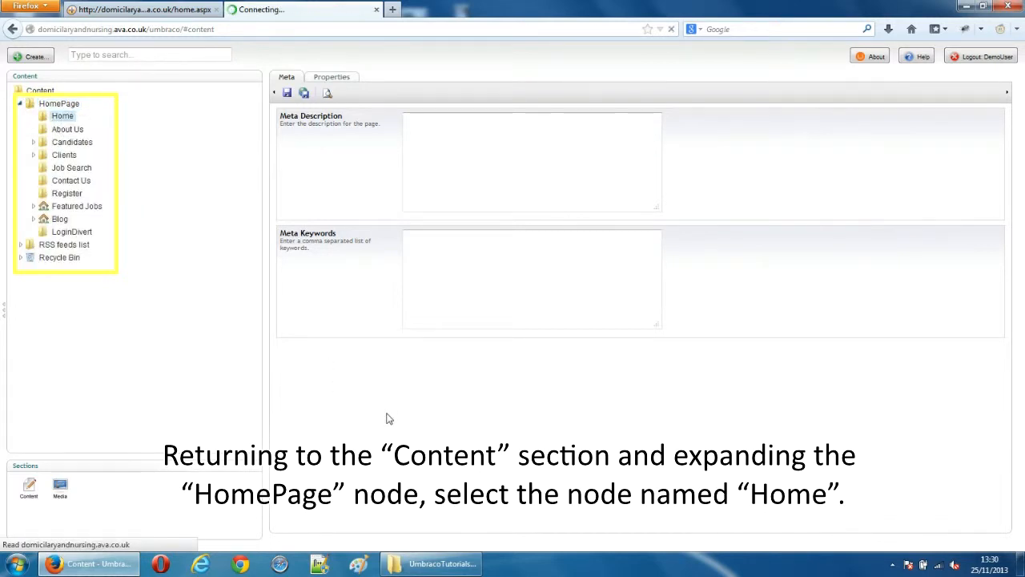
left_click(62, 115)
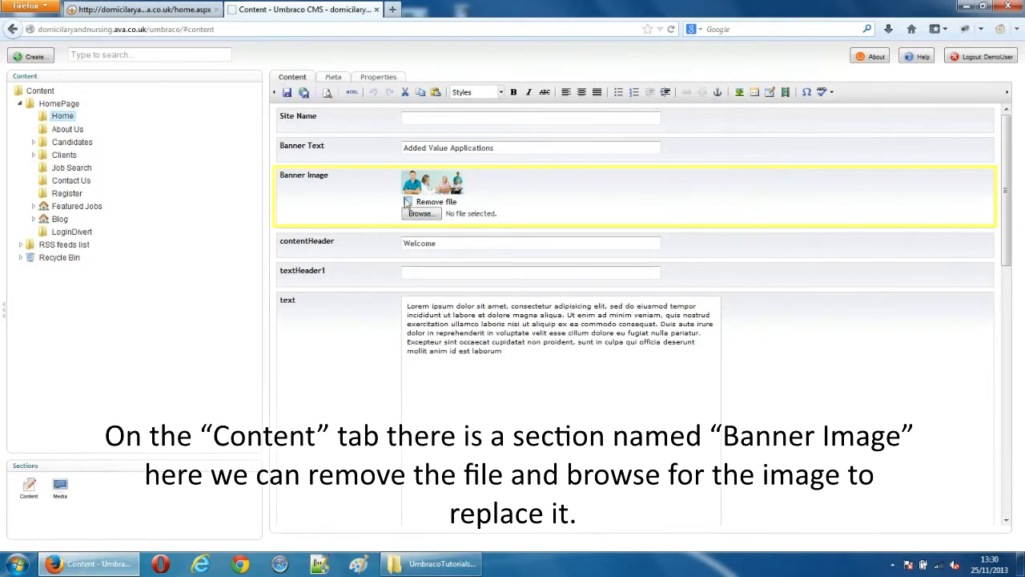
Replace the Home banner image with HomePageBanner.png and save and publish the page.
left_click(408, 201)
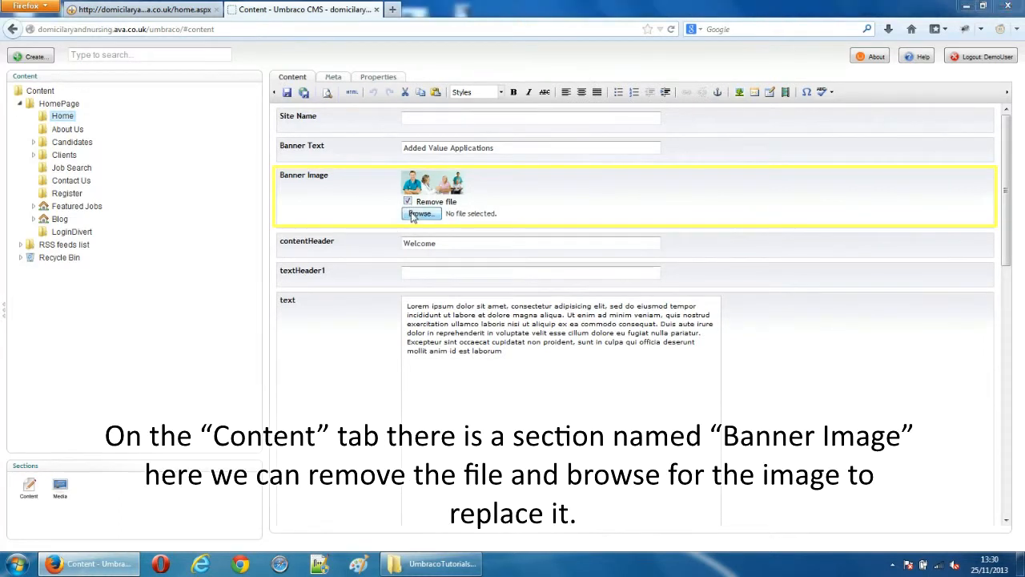
left_click(421, 213)
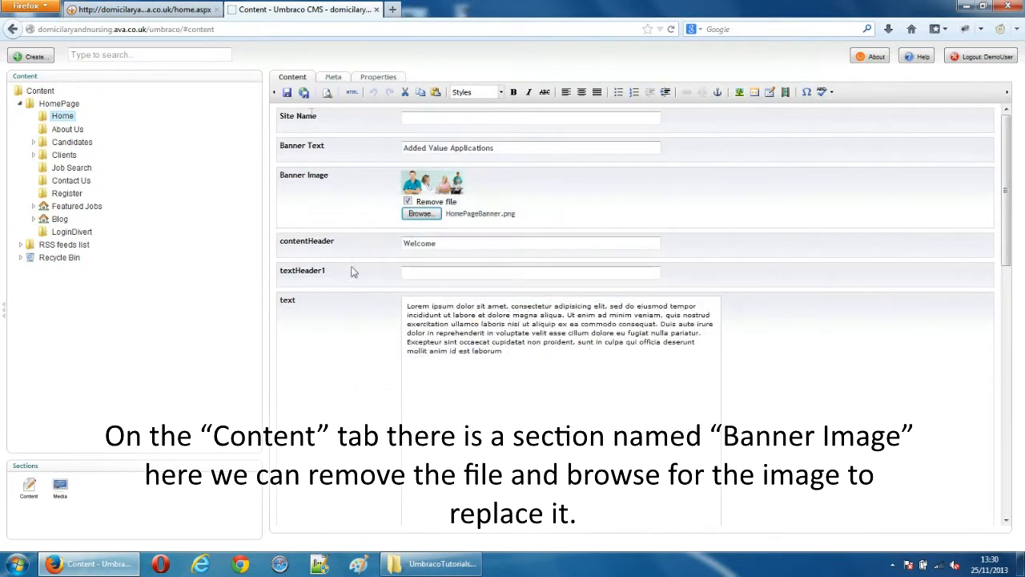
left_click(303, 91)
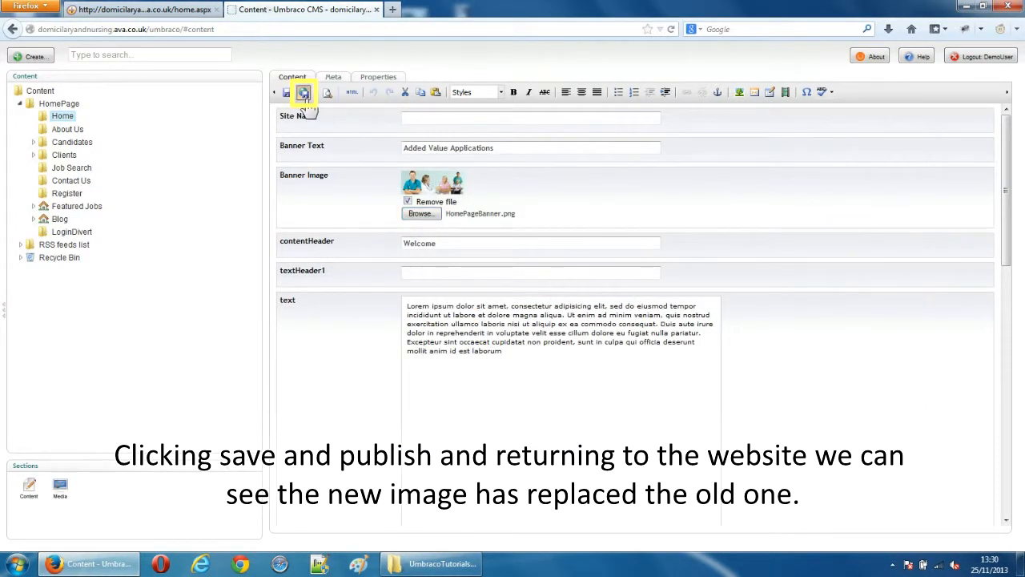
left_click(304, 91)
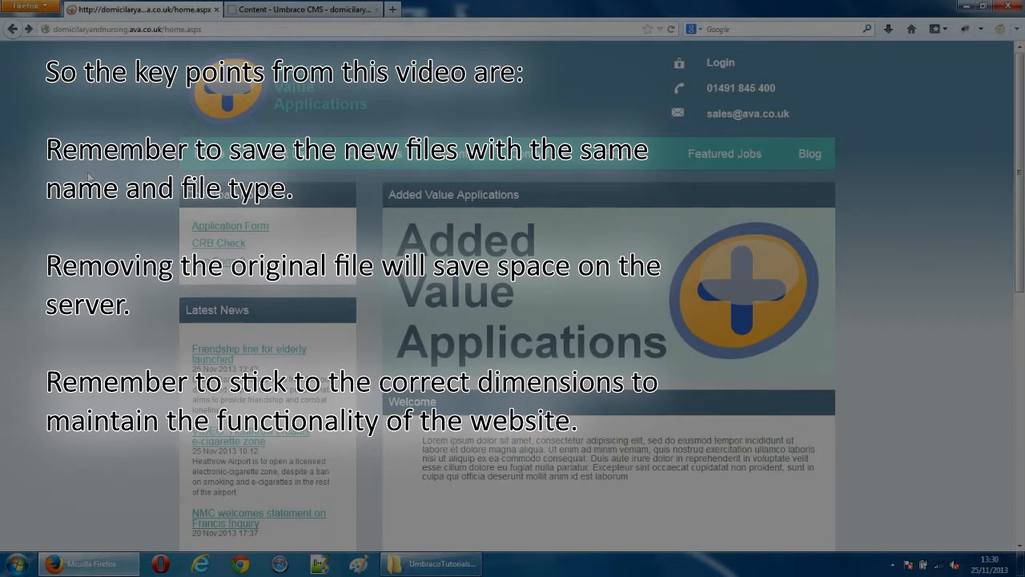
mouse_move(638, 496)
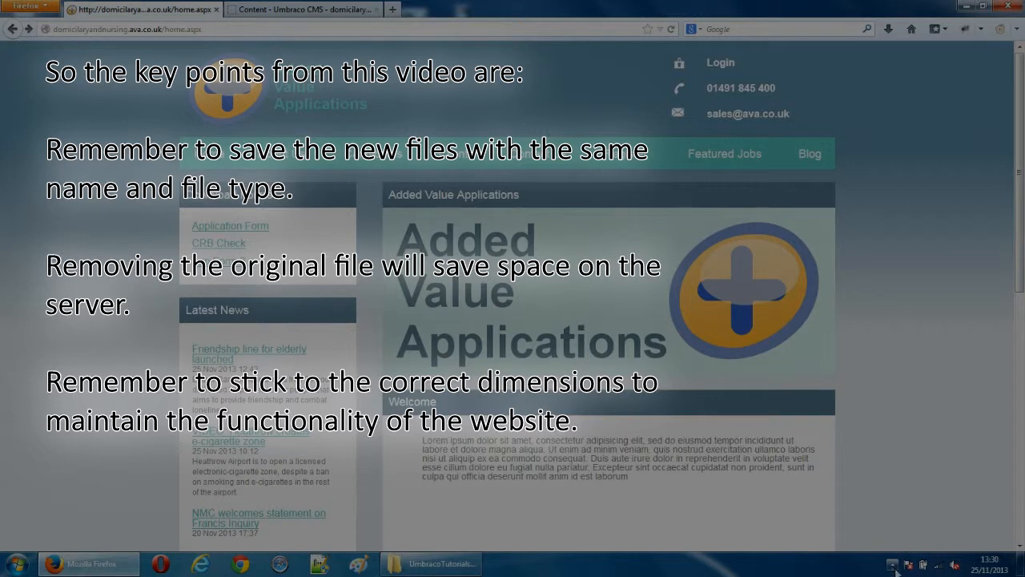
Show the hidden system-tray icons while viewing the updated home page.
left_click(892, 564)
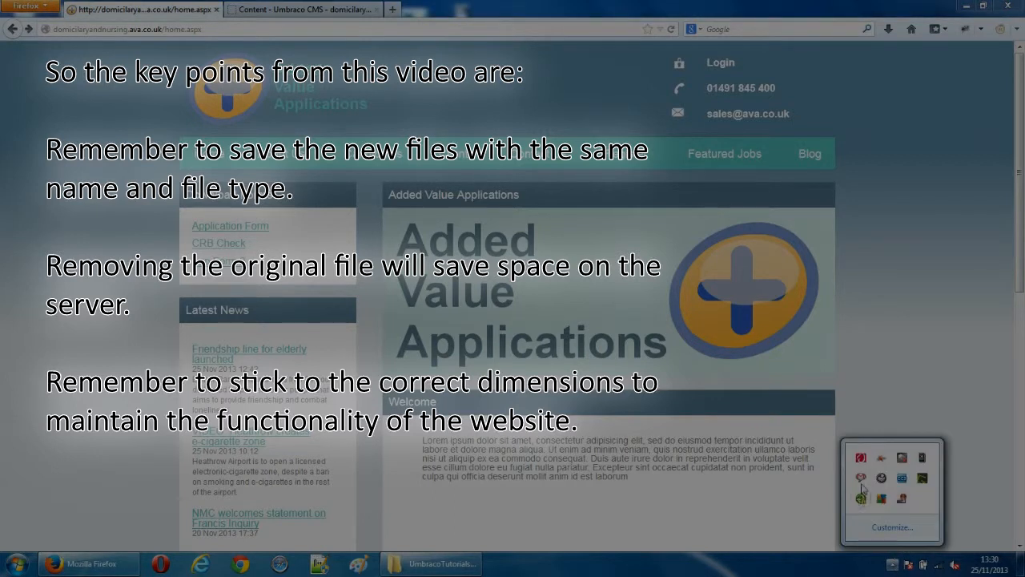